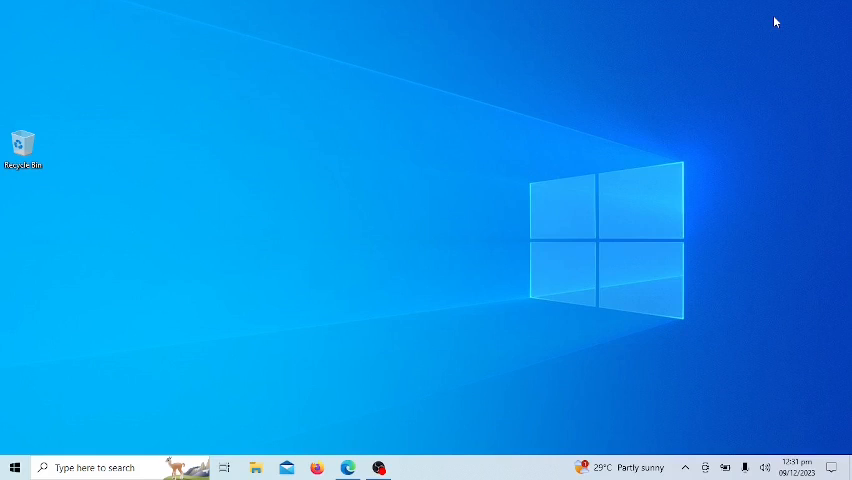
Launch Device Manager from desktop search and maximize its window.
click(90, 468)
text(device)
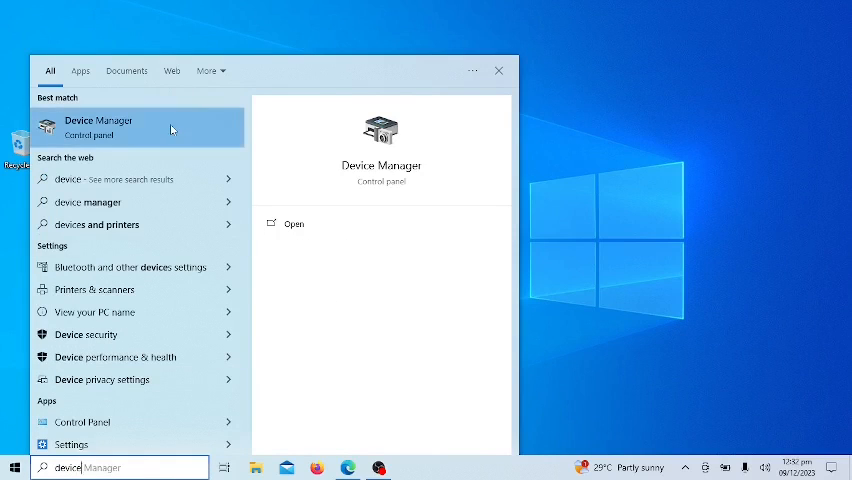
click(98, 128)
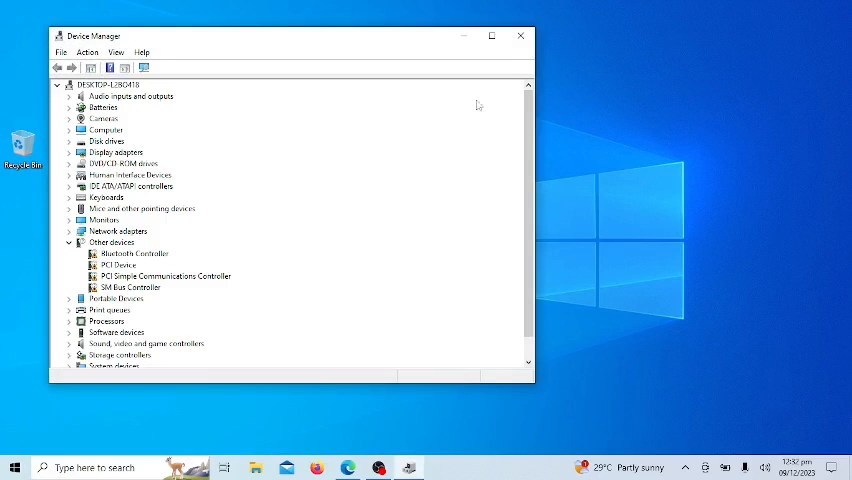
click(492, 36)
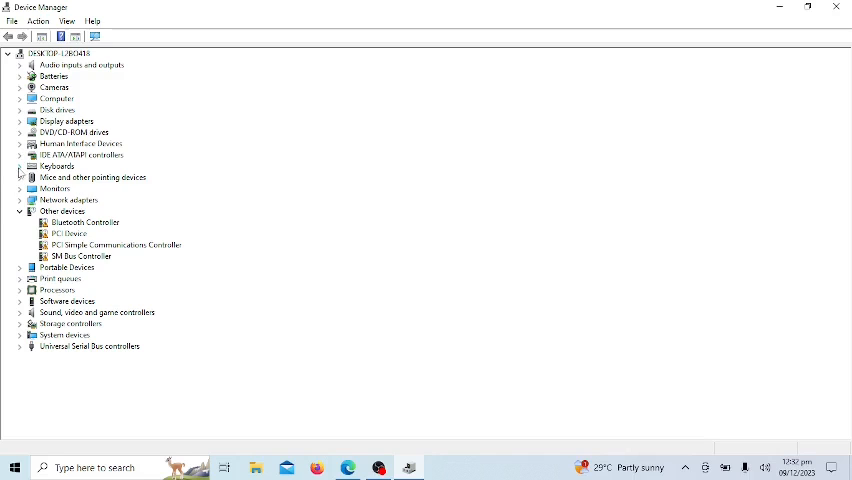
Uninstall the Standard PS/2 Keyboard device under Keyboards and confirm the removal.
click(20, 166)
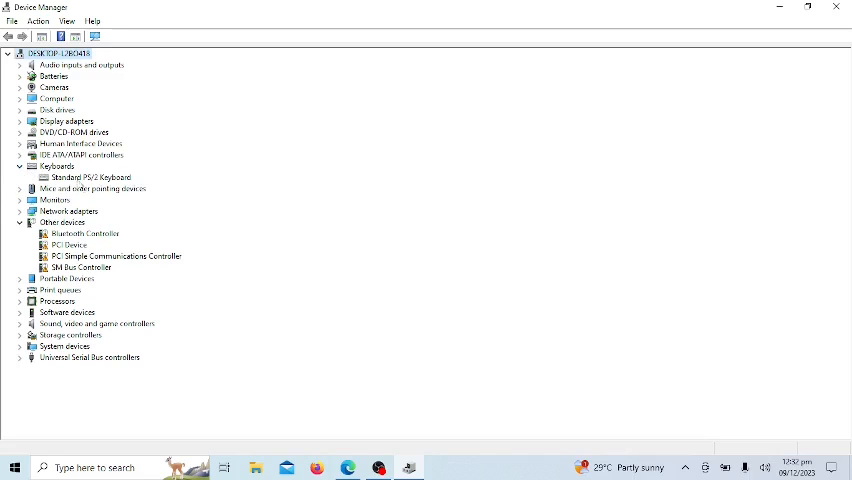
right_click(92, 176)
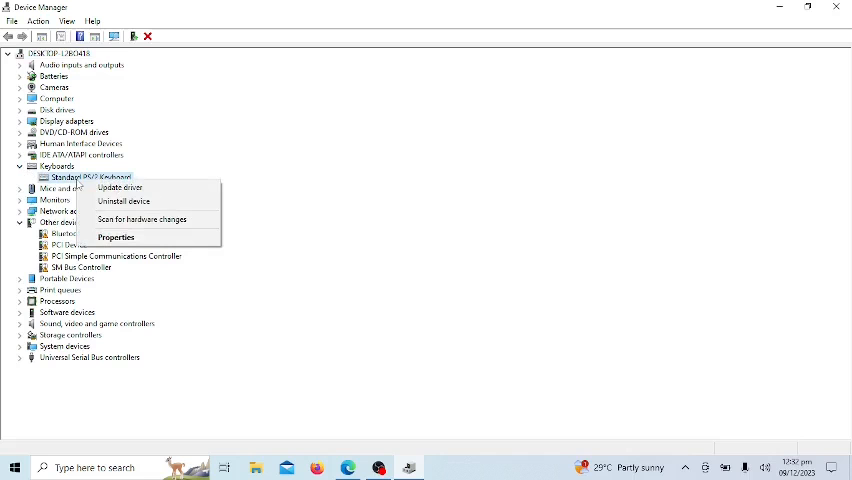
mouse_move(118, 188)
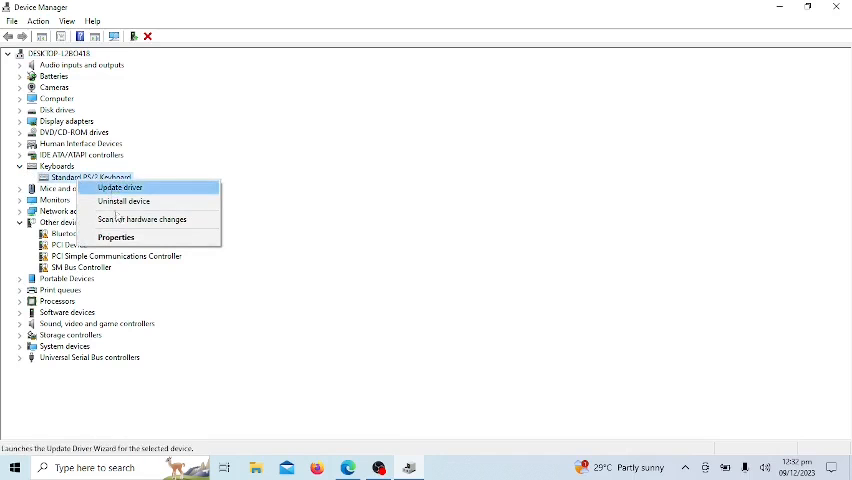
mouse_move(124, 200)
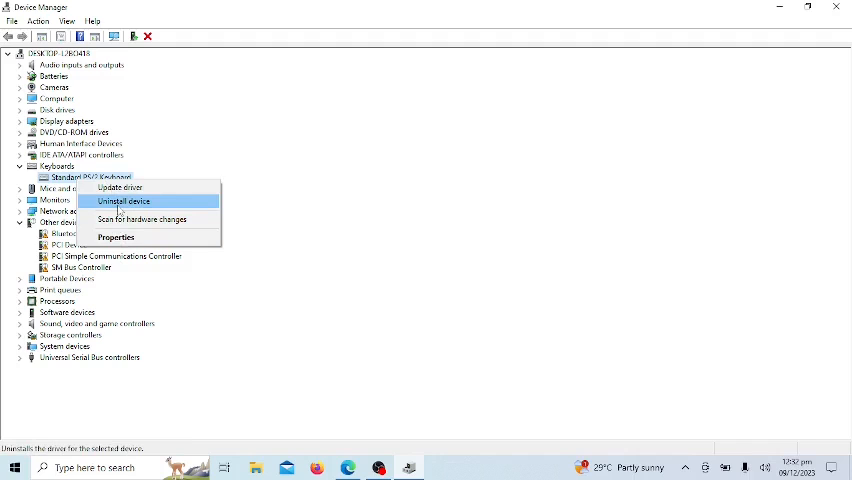
click(124, 200)
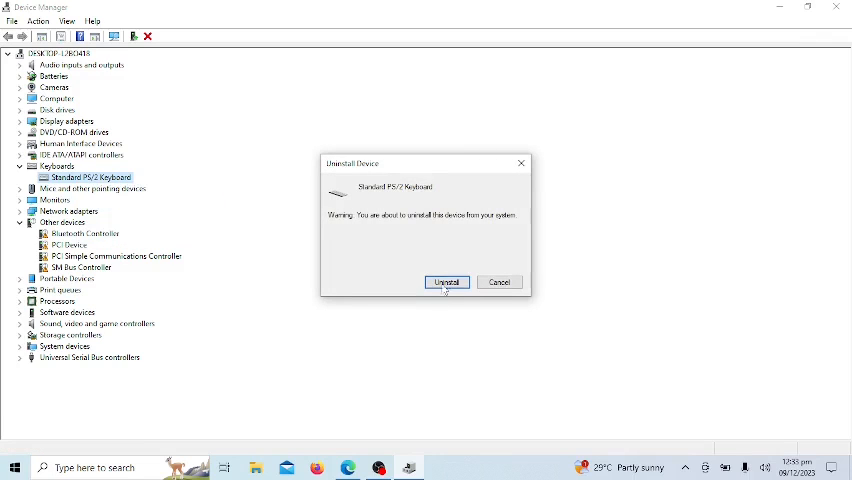
click(448, 280)
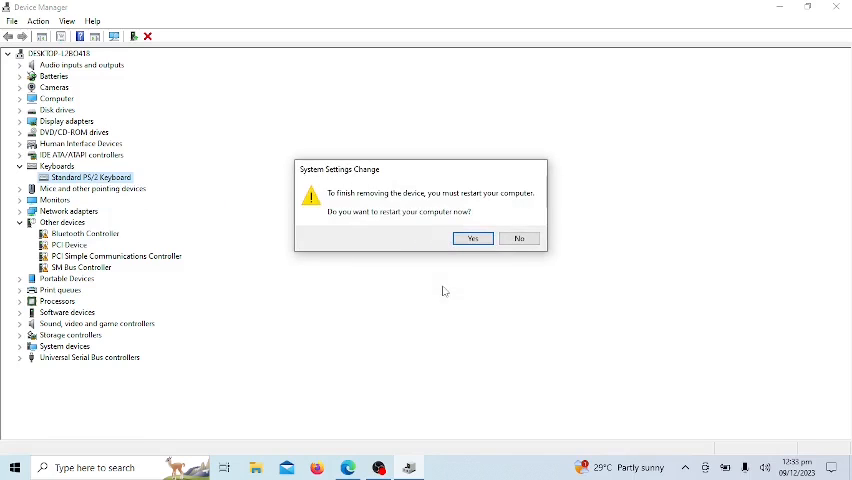
mouse_move(448, 276)
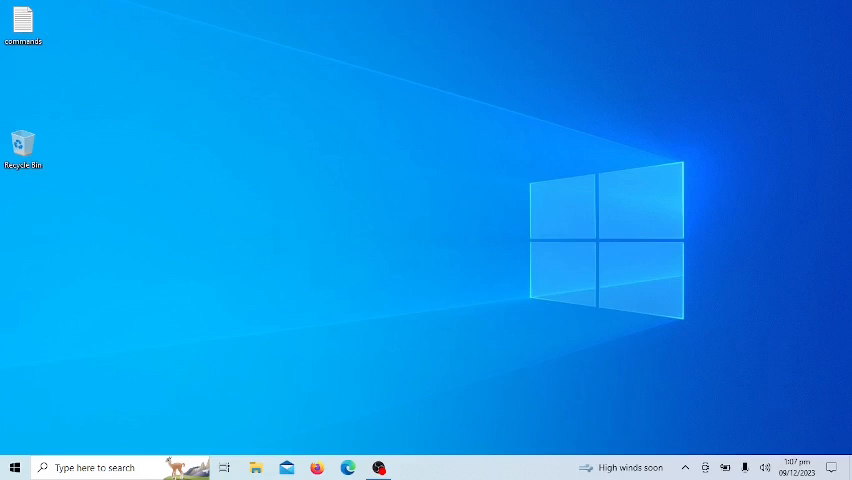
Copy the 'sc config i8042prt start= disabled' line from the desktop text file.
double_click(22, 22)
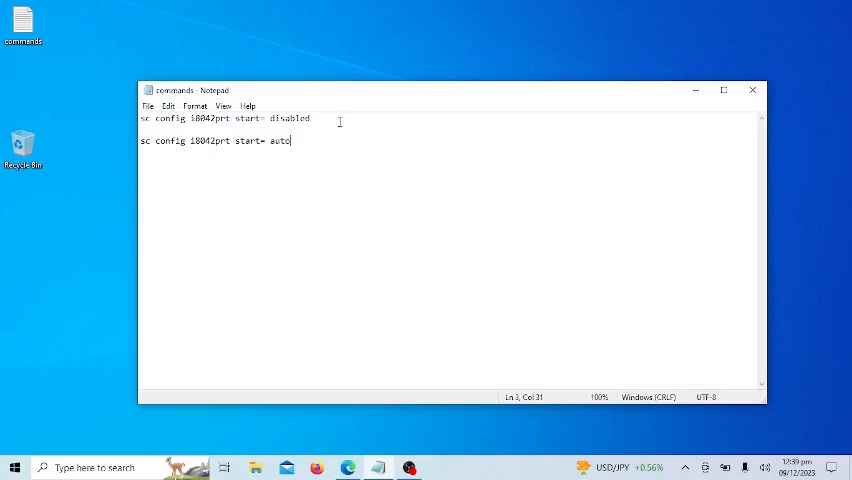
triple_click(224, 118)
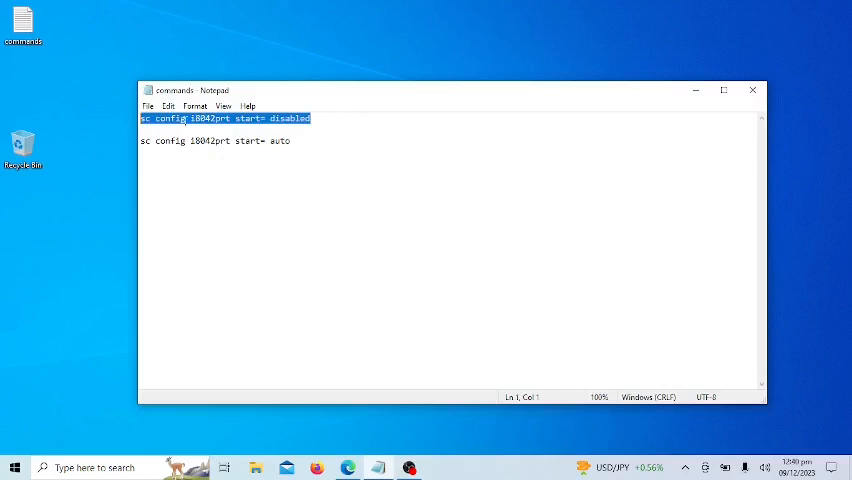
right_click(224, 118)
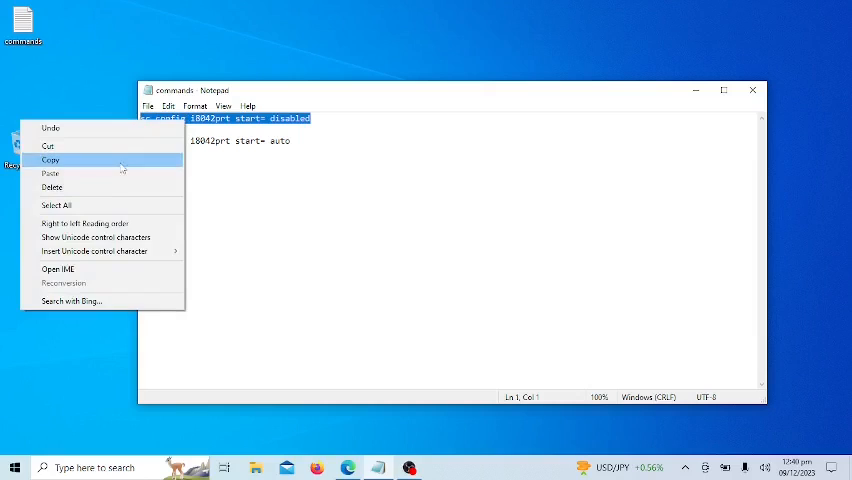
click(50, 160)
text(cmd)
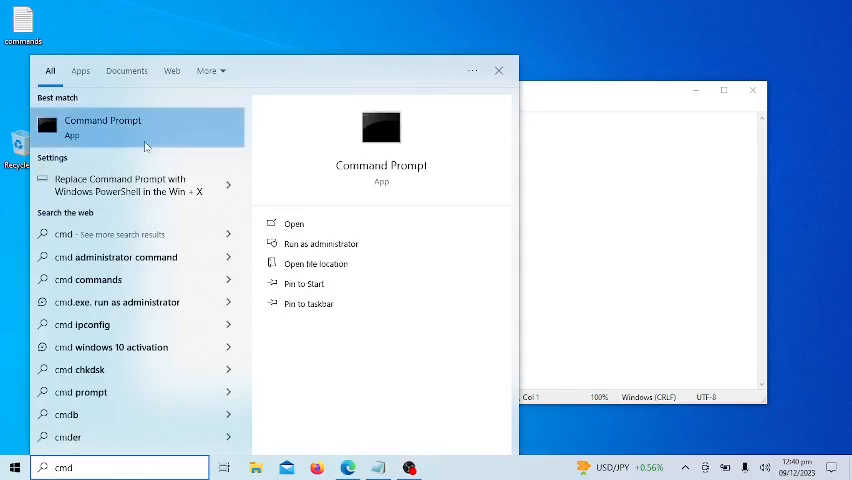
Run Command Prompt as administrator and execute 'sc config i8042prt start= disabled'.
right_click(104, 126)
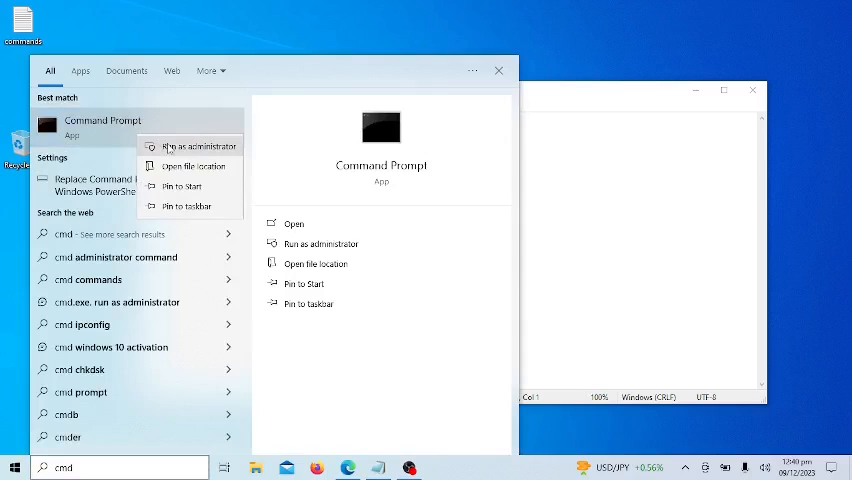
click(184, 146)
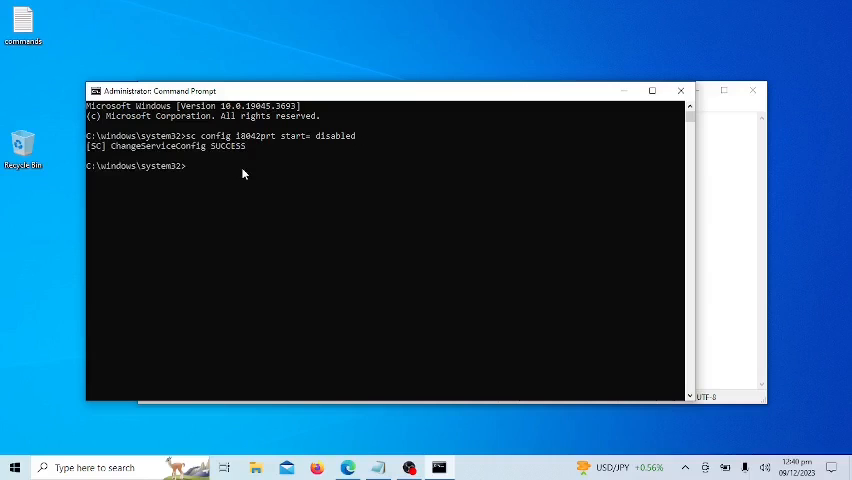
text(bb)
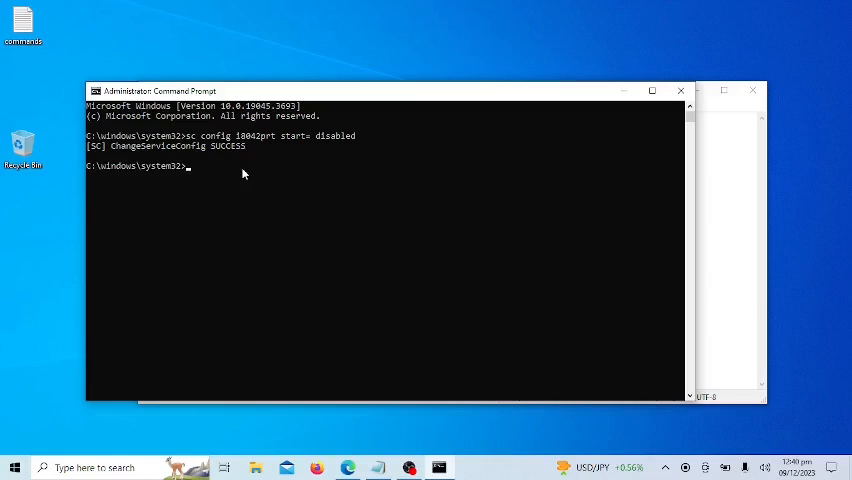
mouse_move(274, 224)
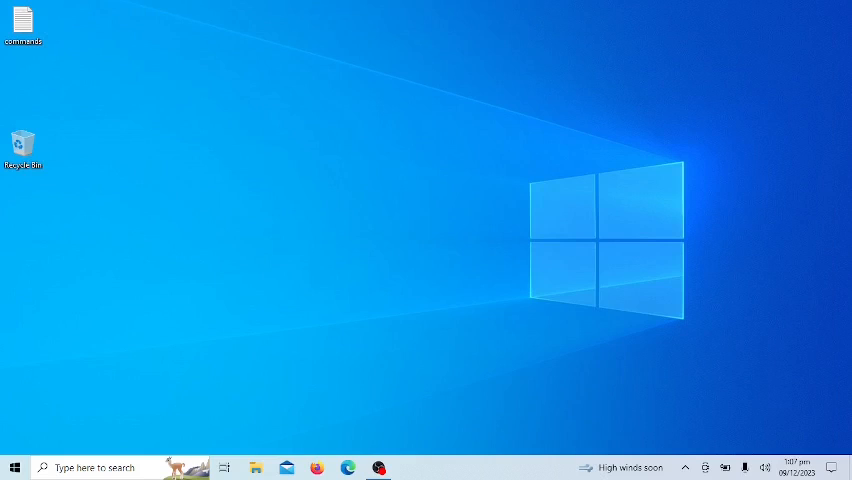
Reopen the commands file, search 'cmd' and launch Command Prompt again.
double_click(22, 24)
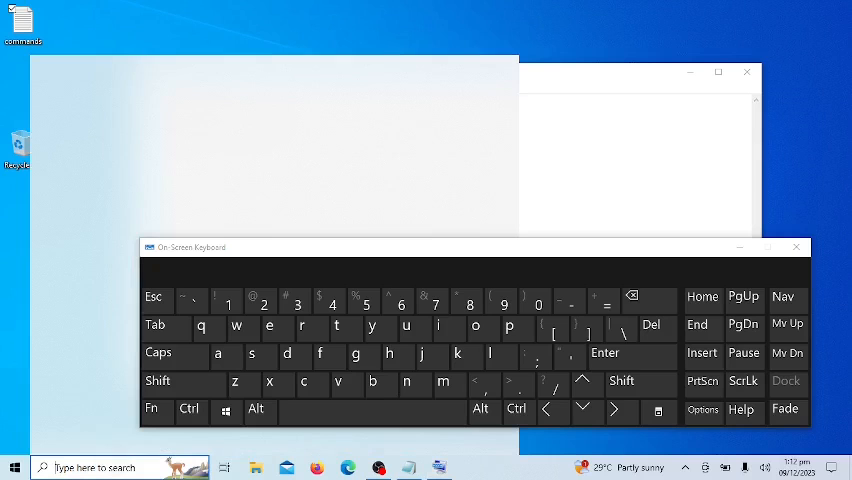
text(cm)
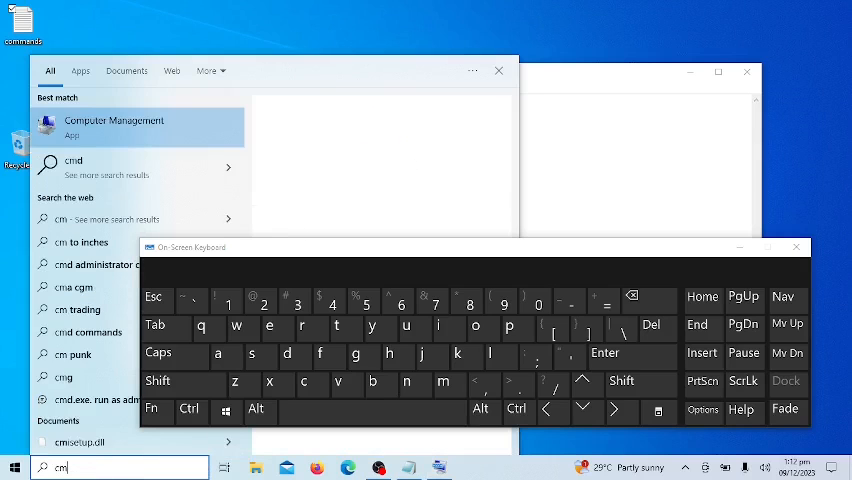
text(d)
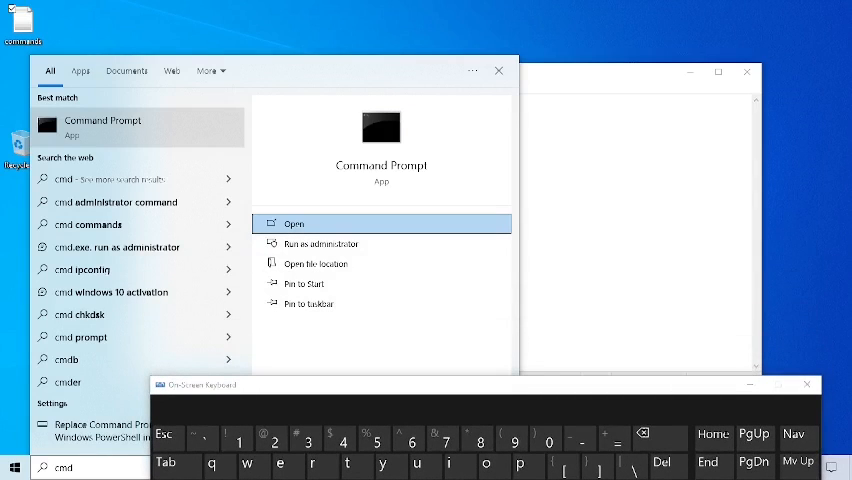
click(294, 224)
text(sc config i80)
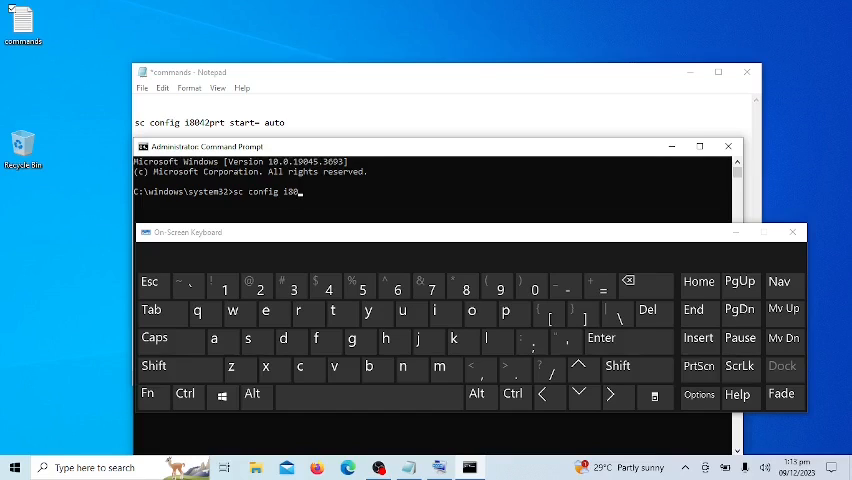
Execute 'sc config i8042prt start= auto' and dismiss the on-screen keyboard.
text(42)
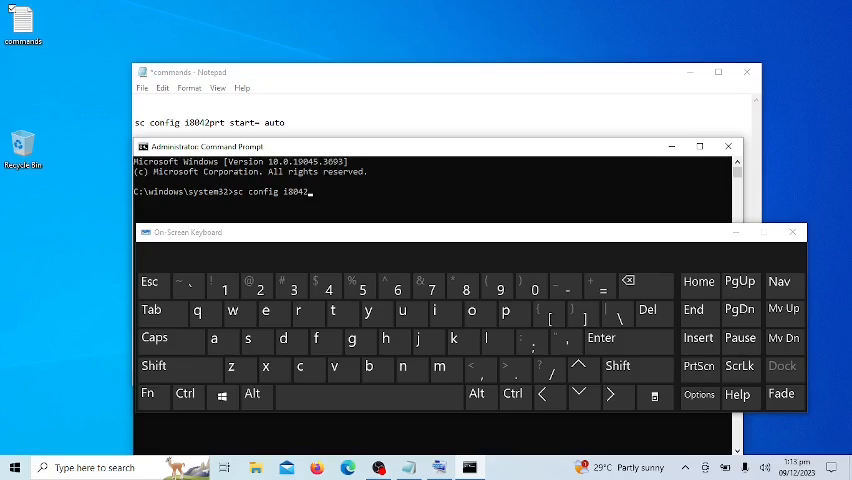
text(prt start= aut)
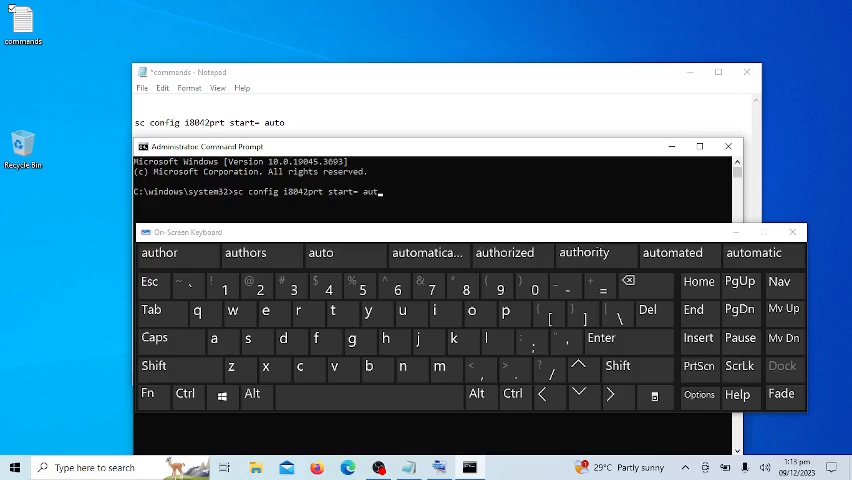
key(o)
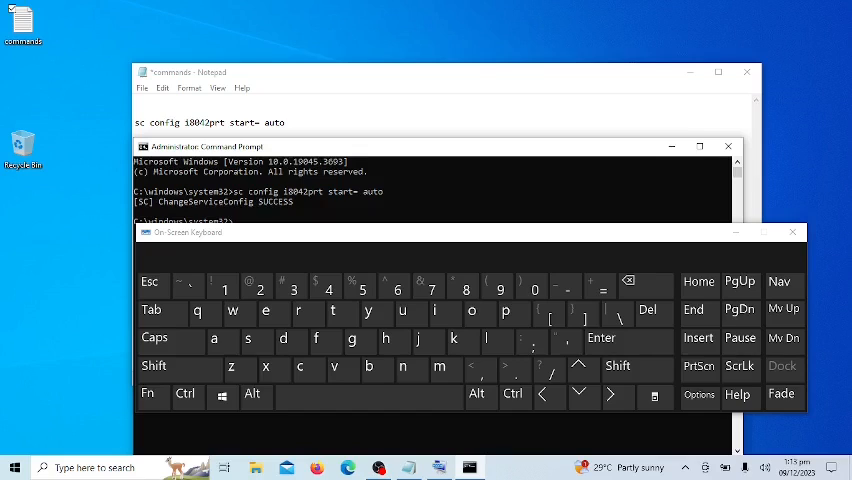
click(792, 232)
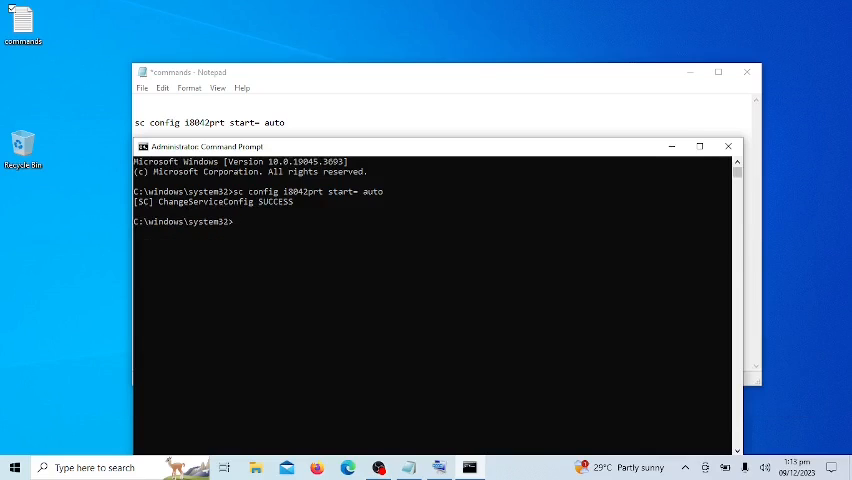